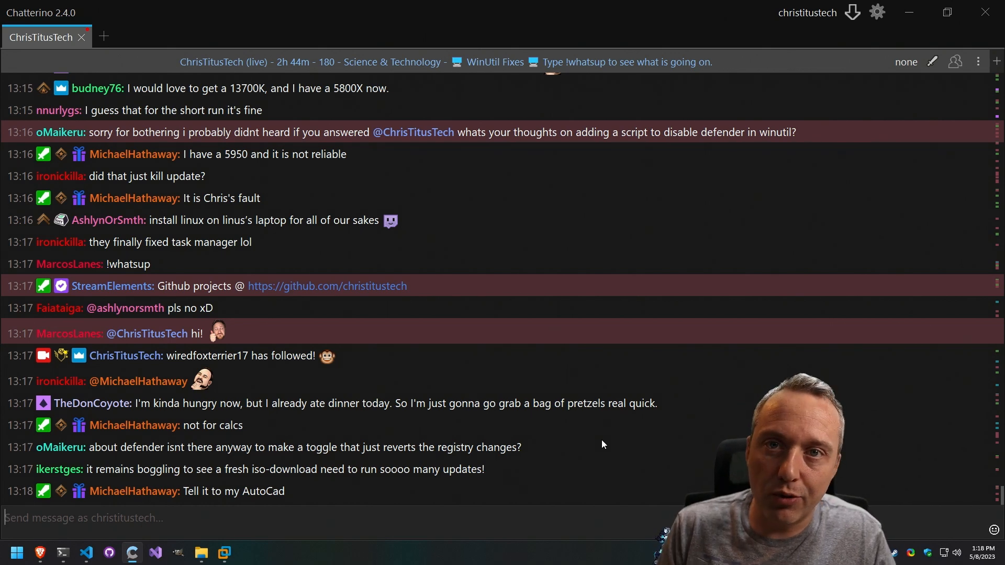
Scroll the Chatterino chat down to the newer Defender questions.
scroll(down, 3)
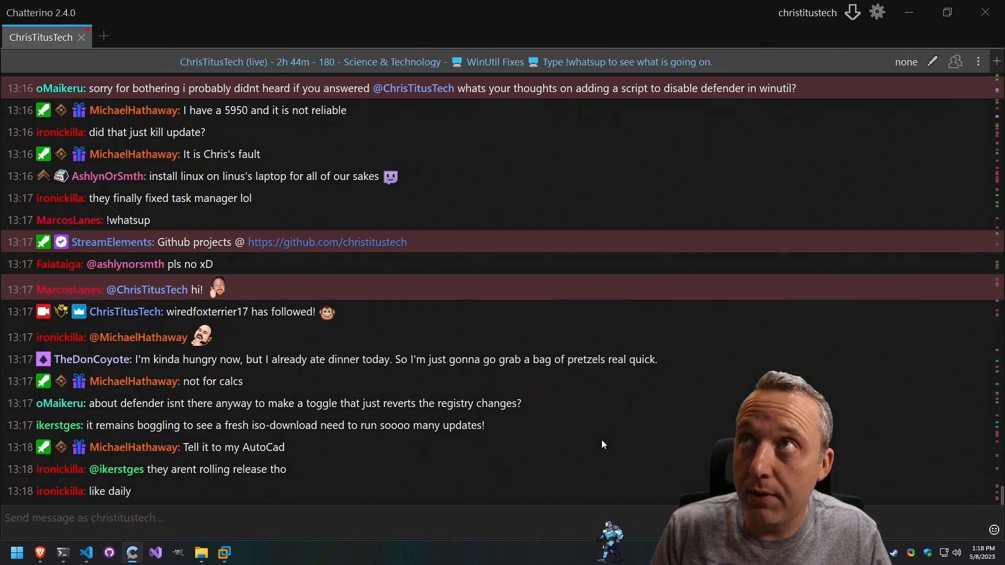
scroll(down, 3)
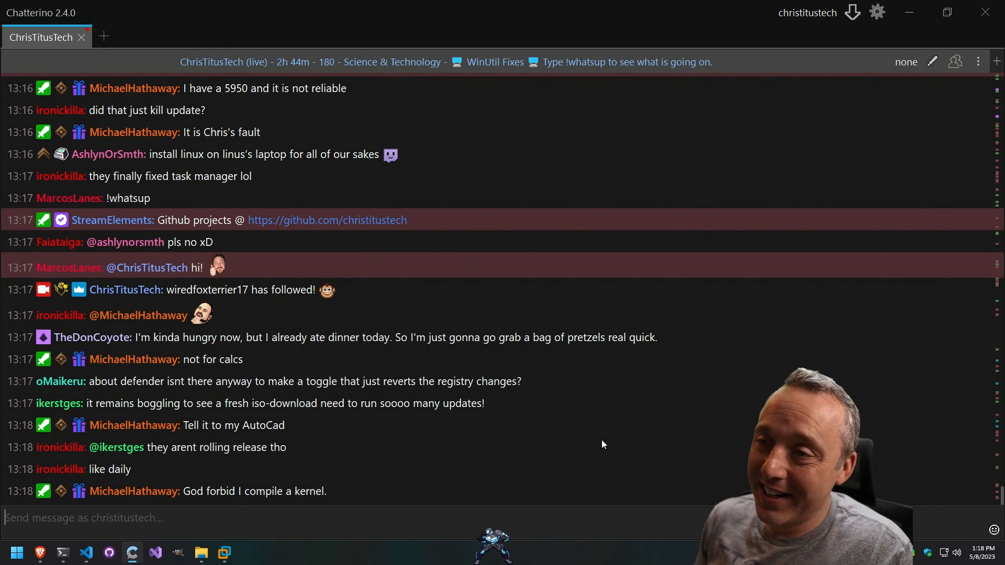
scroll(down, 3)
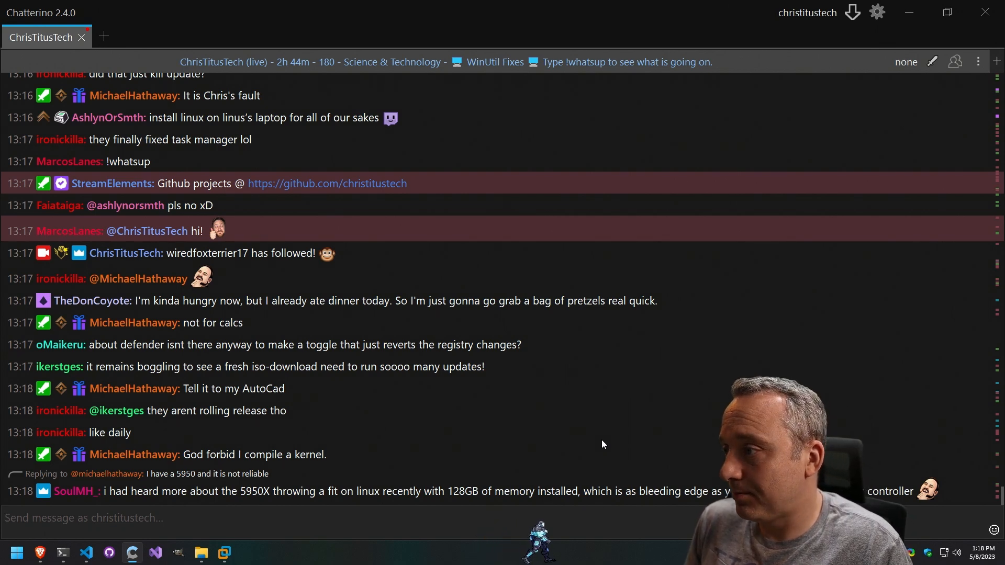
scroll(down, 3)
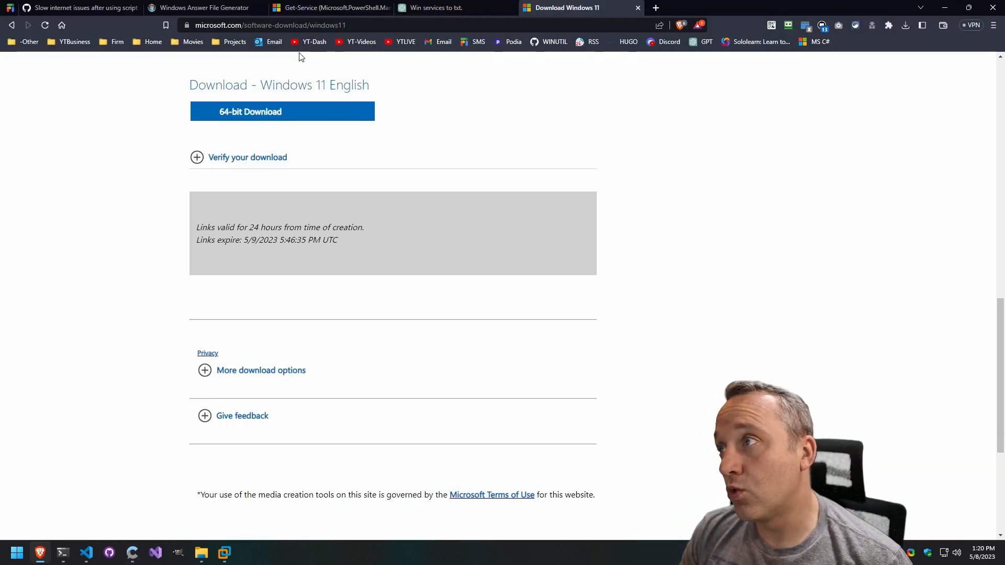
Open the qtkite/defender-control GitHub repository via the 'disa' address-bar suggestion and select its URL.
text(disa)
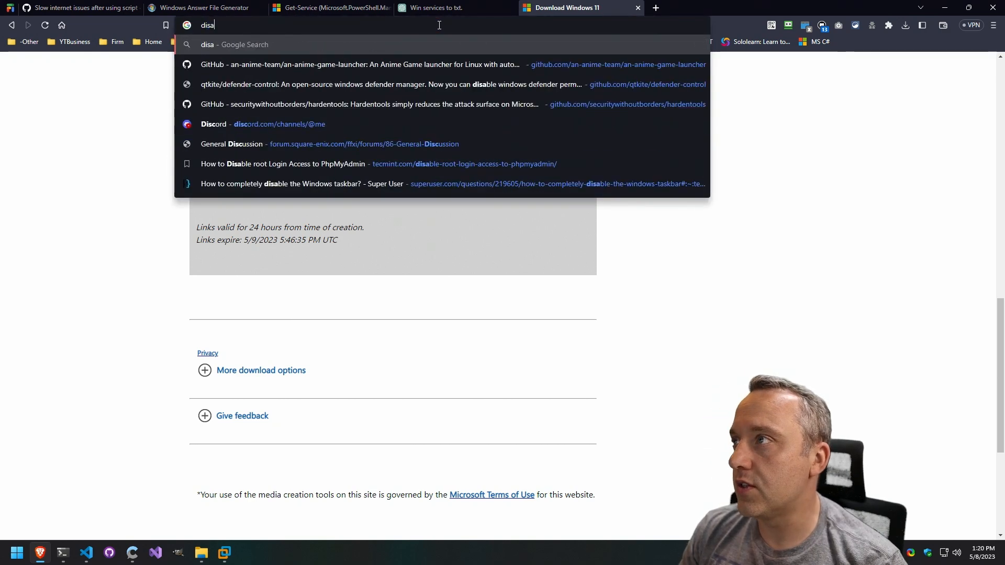
click(397, 84)
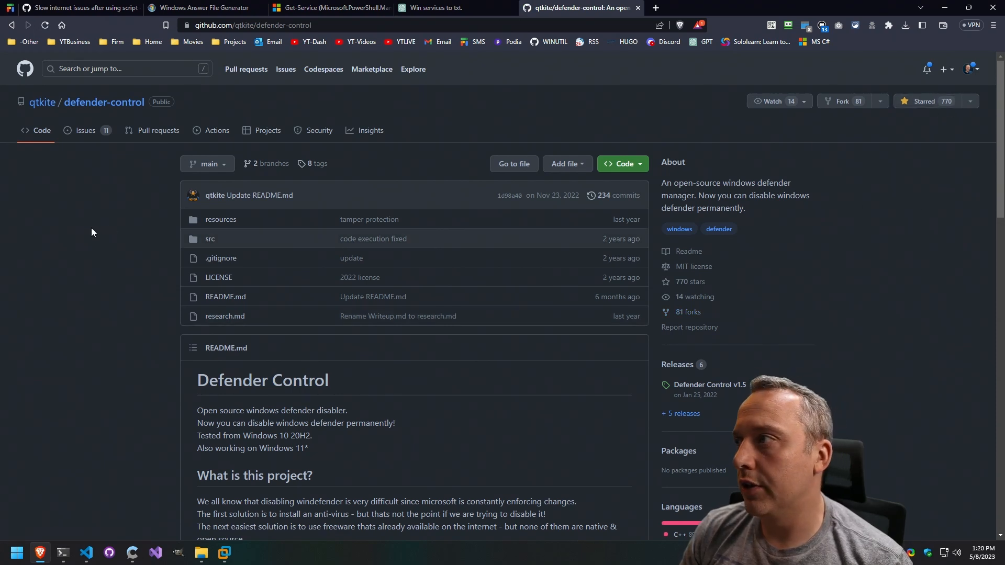
click(253, 25)
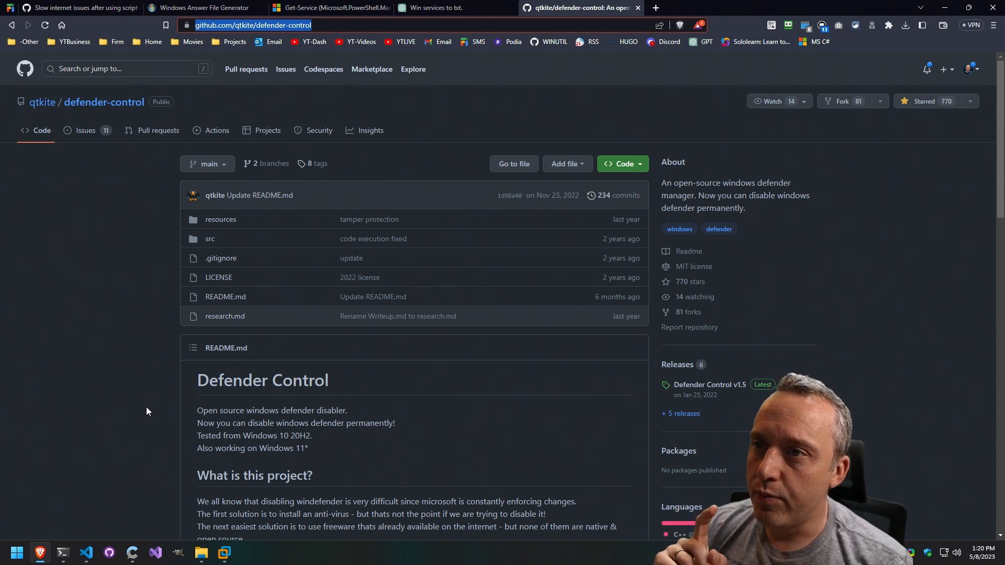
mouse_move(171, 383)
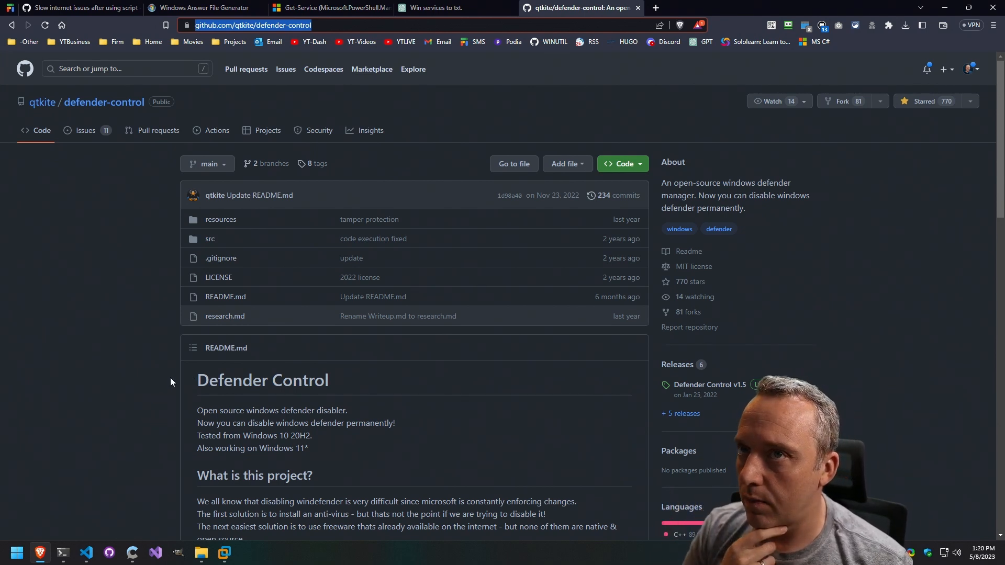
Scroll through the defender-control README's purpose, features and safety sections.
scroll(down, 3)
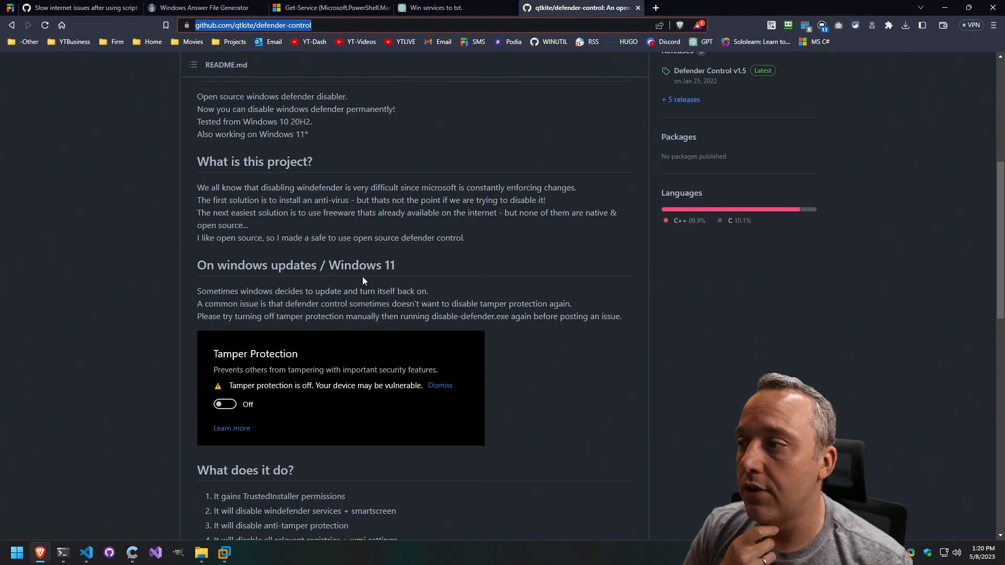
scroll(down, 3)
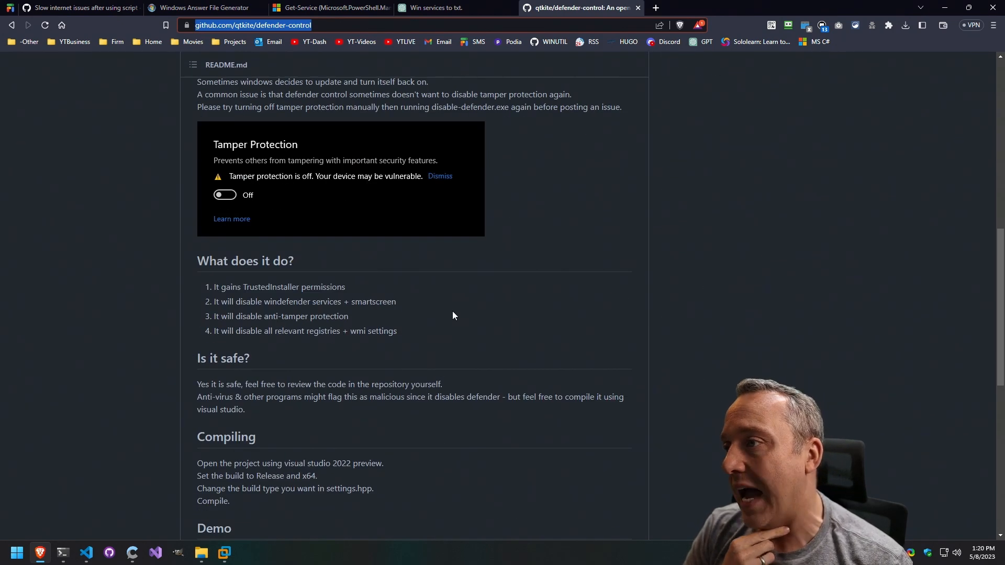
scroll(down, 3)
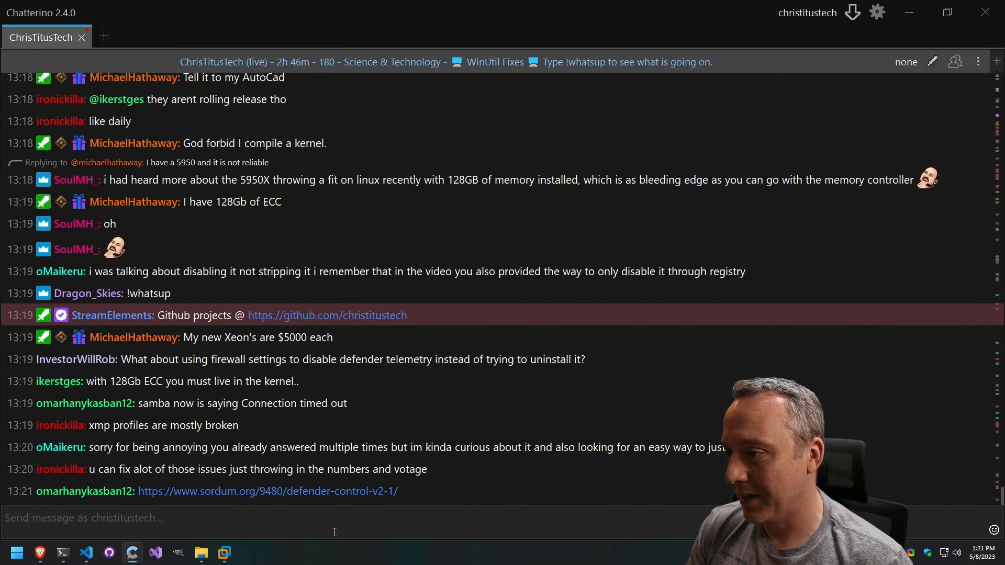
Scroll the chat down to the newly shared sordum.org Defender Control link.
scroll(down, 3)
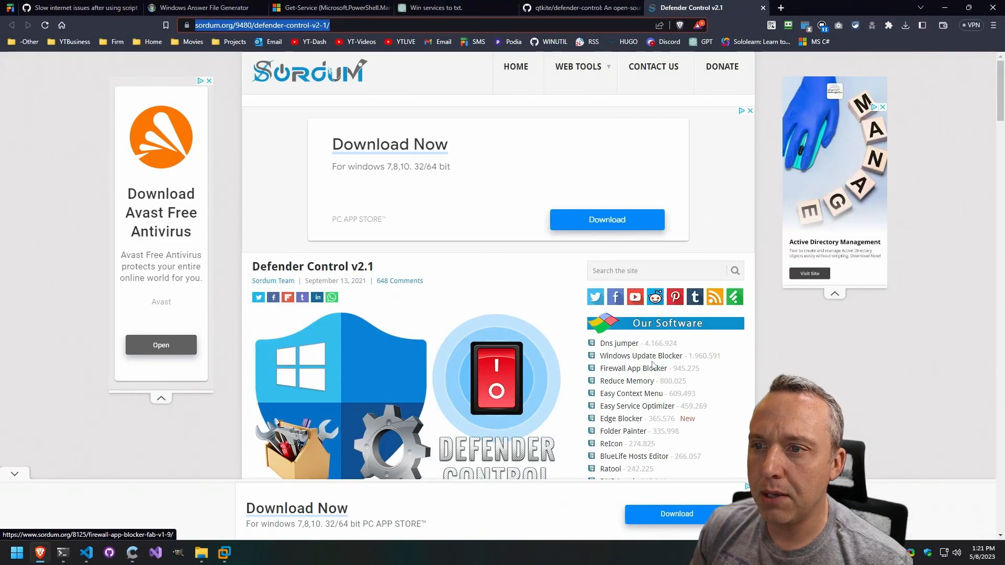
Skim the Sordum Defender Control v2.1 page, then close it and the defender-control tab.
scroll(down, 3)
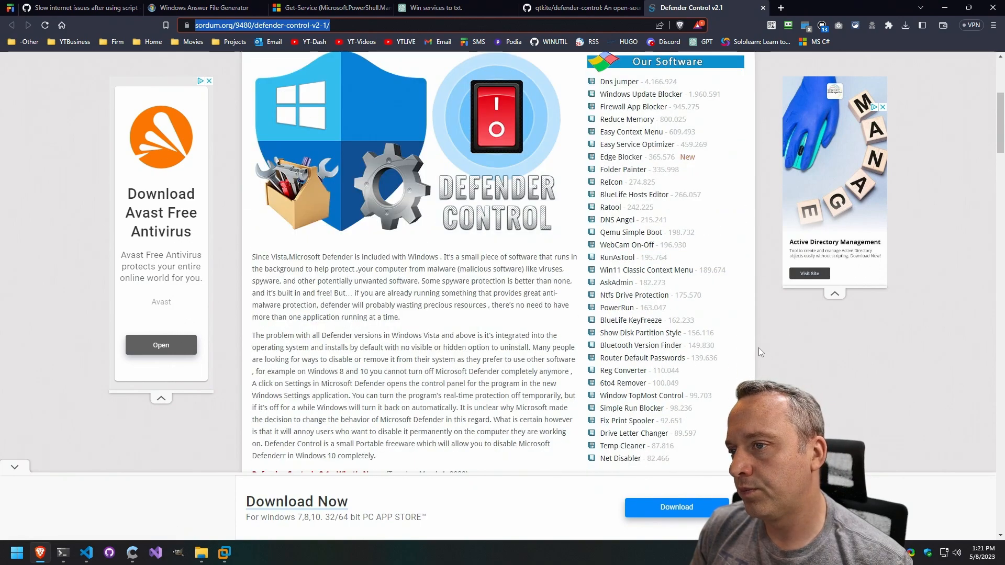
scroll(up, 3)
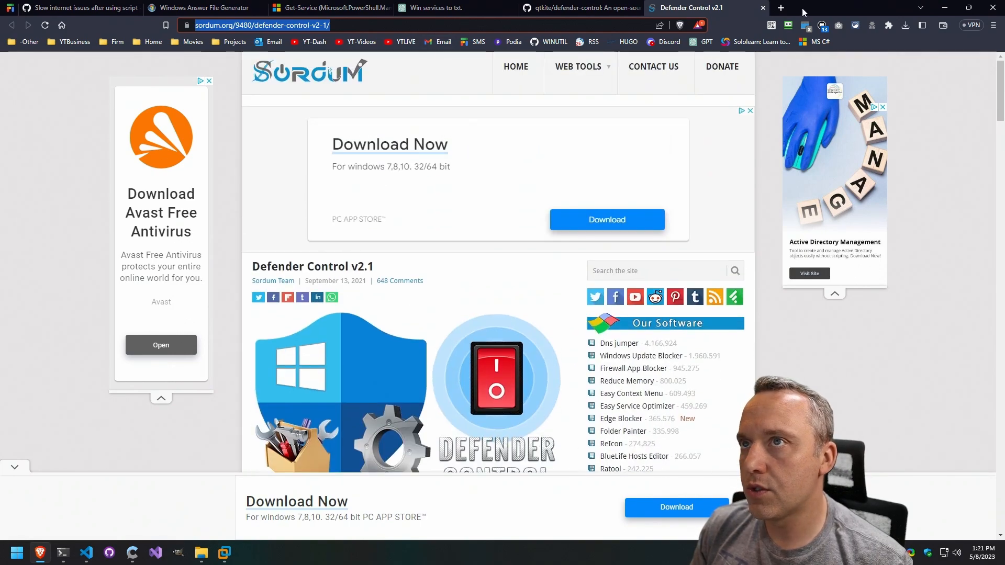
mouse_move(762, 8)
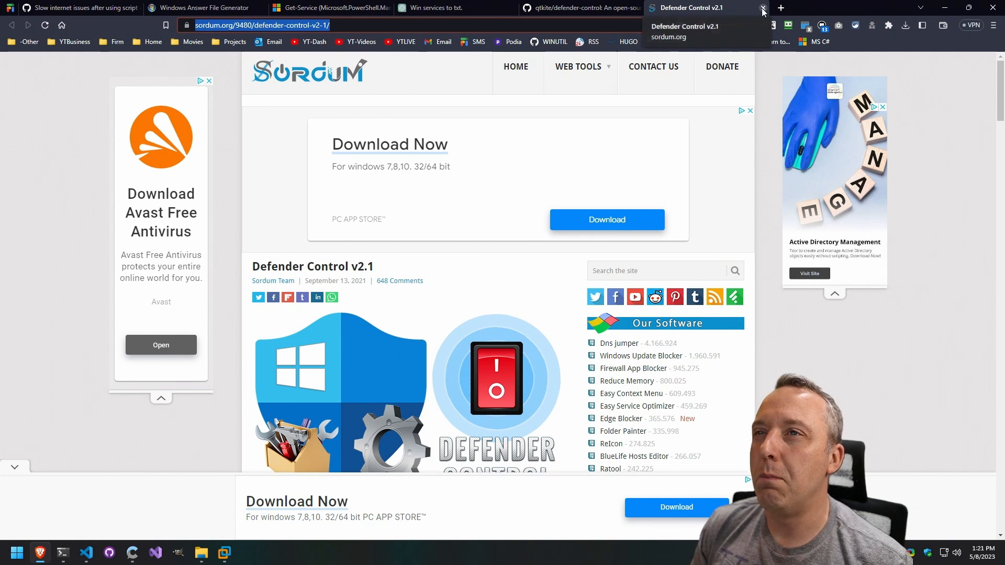
click(763, 8)
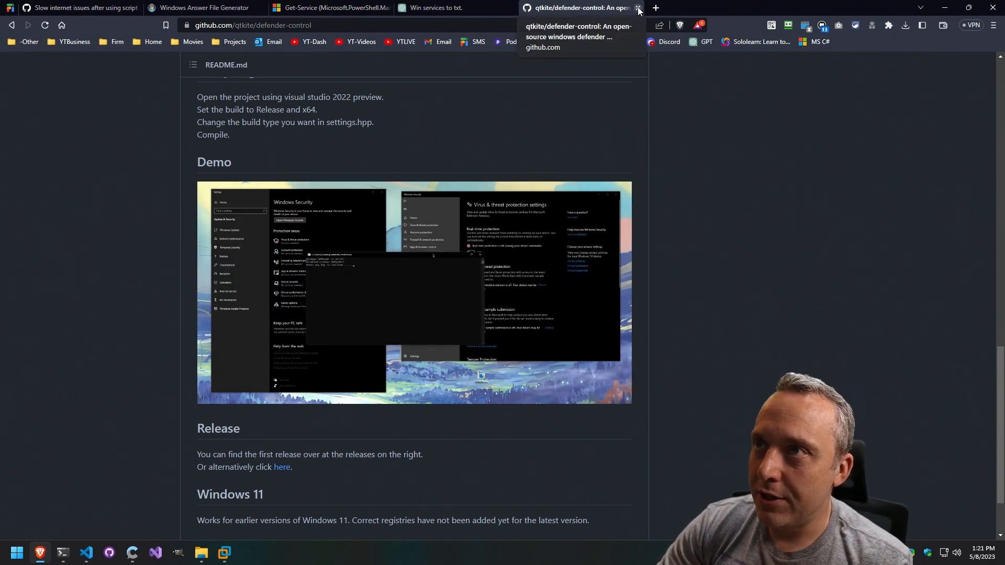
click(638, 8)
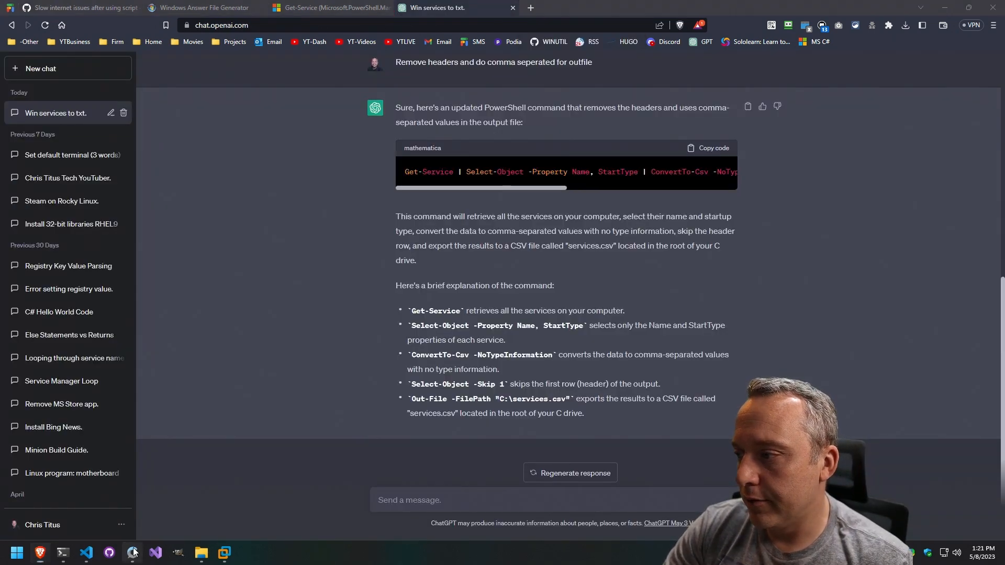
Return to Chatterino and scroll to replies about running without antivirus.
click(131, 553)
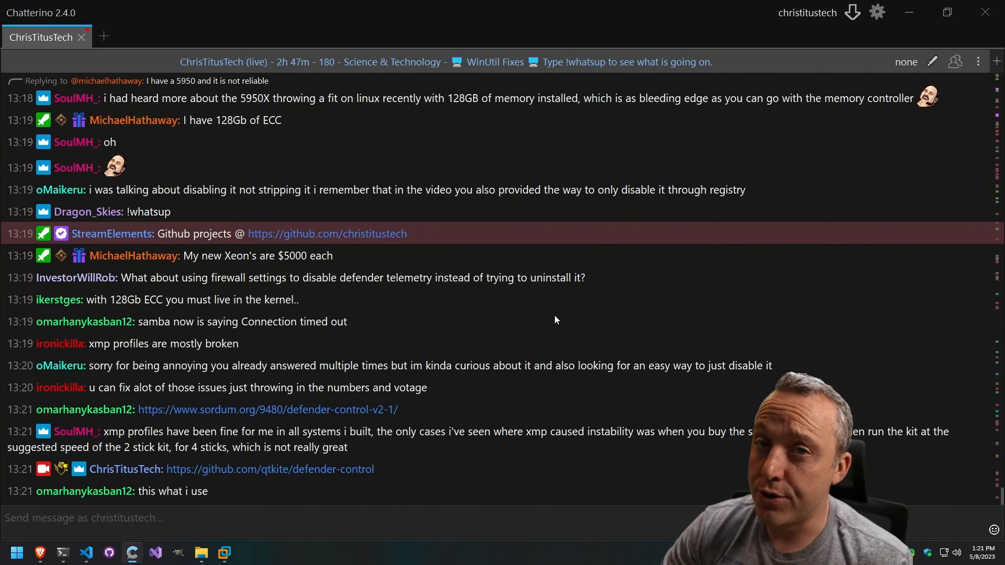
scroll(down, 3)
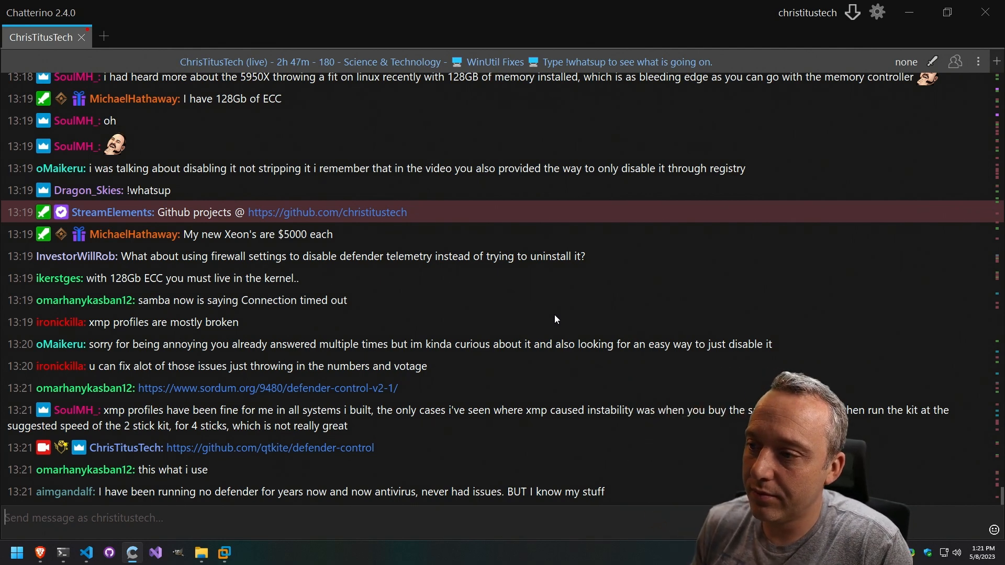
scroll(down, 3)
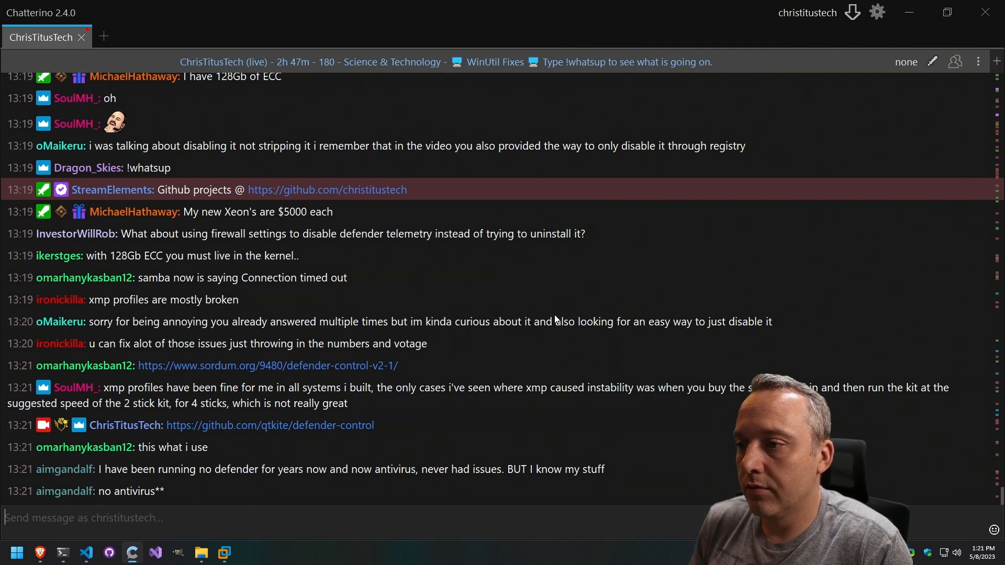